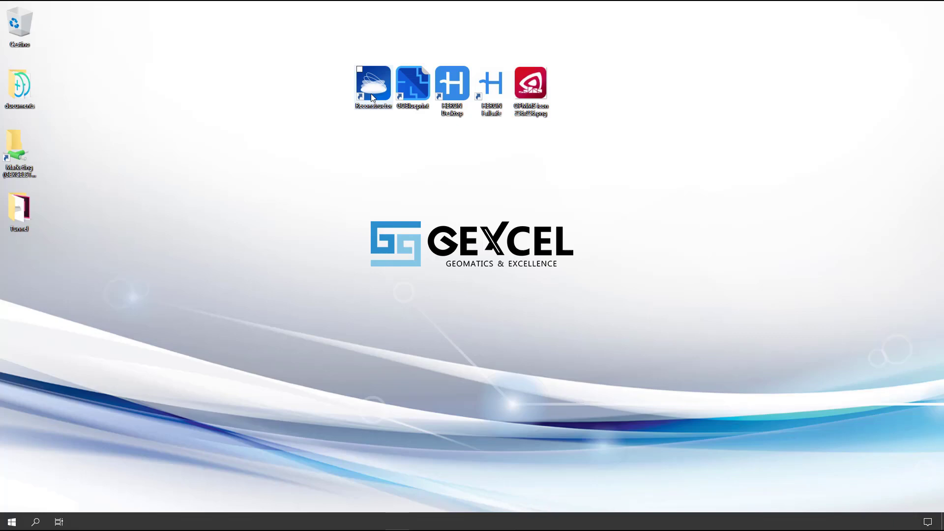
pyautogui.moveTo(387, 89)
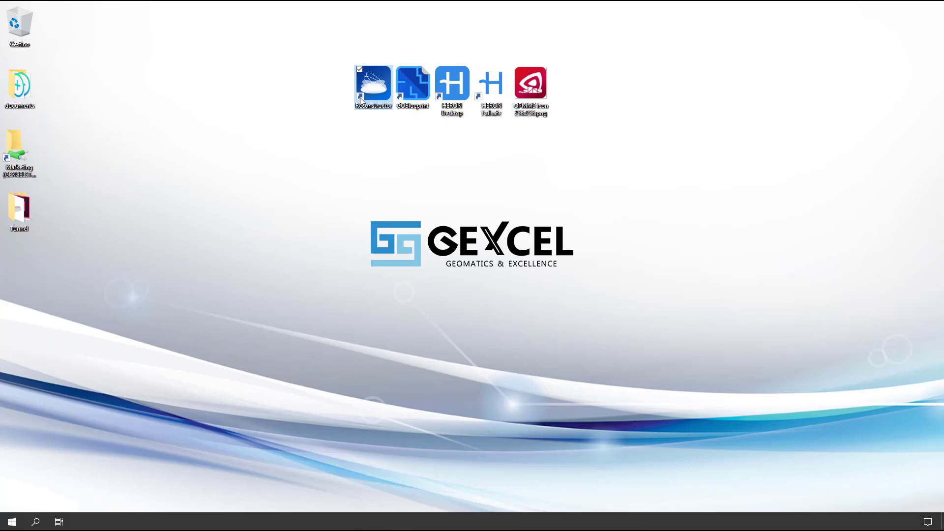
# Step: Launch Reconstructor from its desktop shortcut to reach the startup launcher
pyautogui.doubleClick(372, 84)
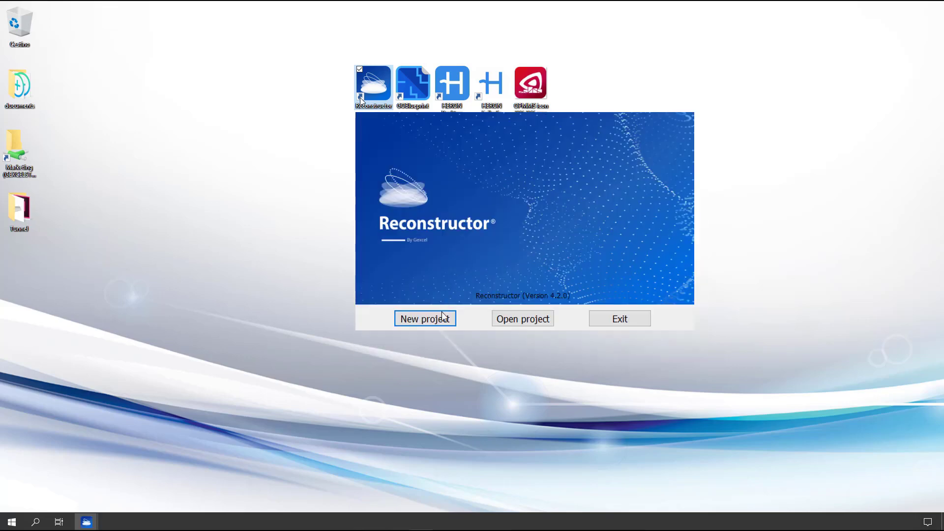
pyautogui.moveTo(522, 318)
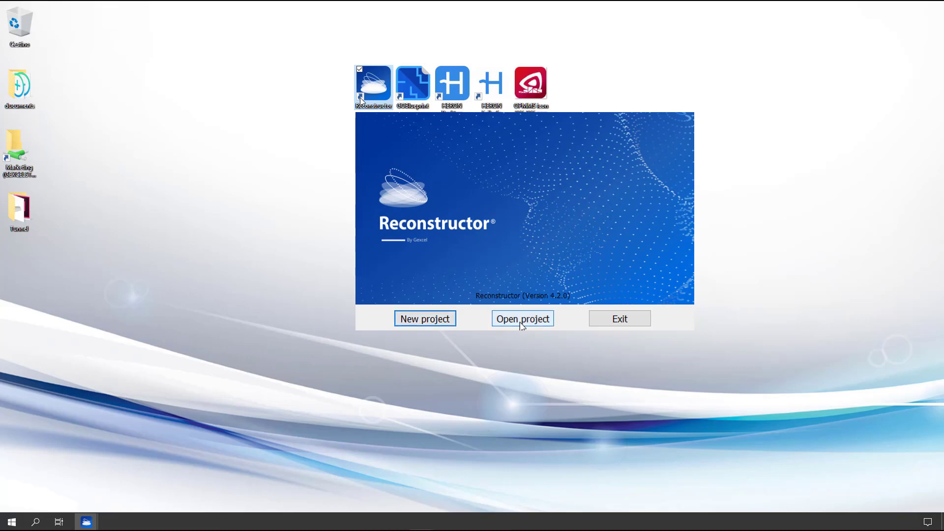
pyautogui.moveTo(619, 319)
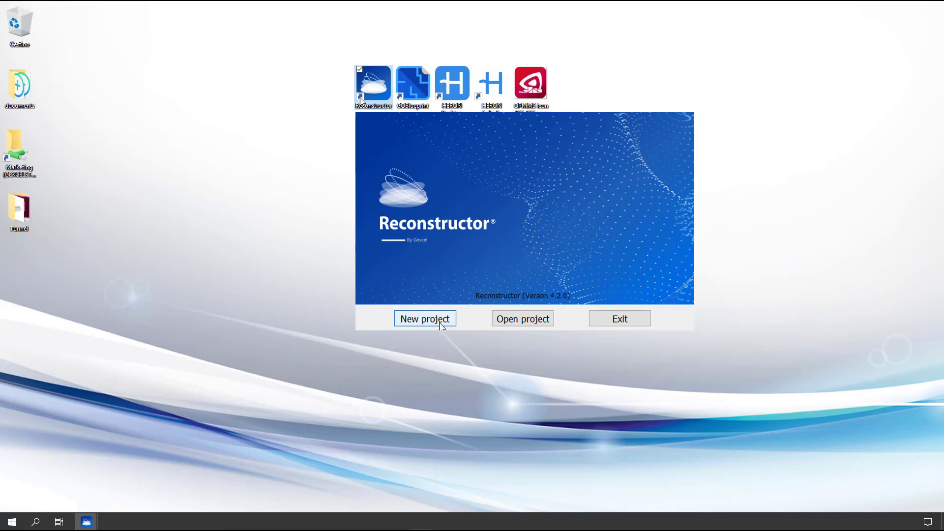
# Step: Name a new project 'How to create a new project' under Desktop > Reconstructor Project
pyautogui.click(423, 319)
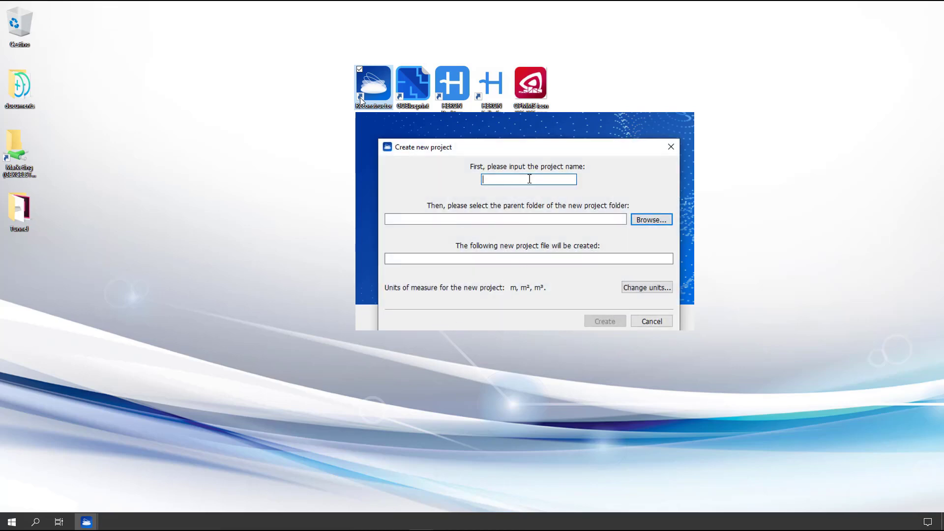
pyautogui.write('How to create a new project')
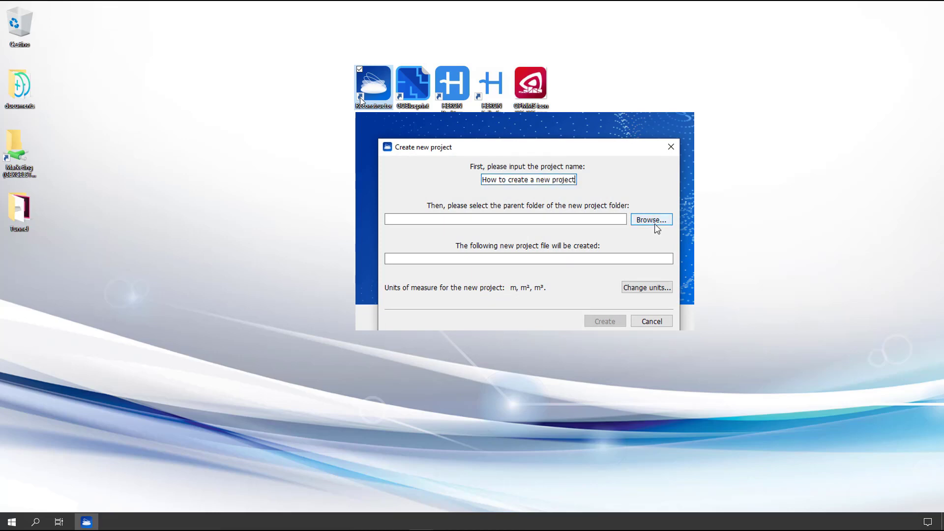
pyautogui.click(650, 220)
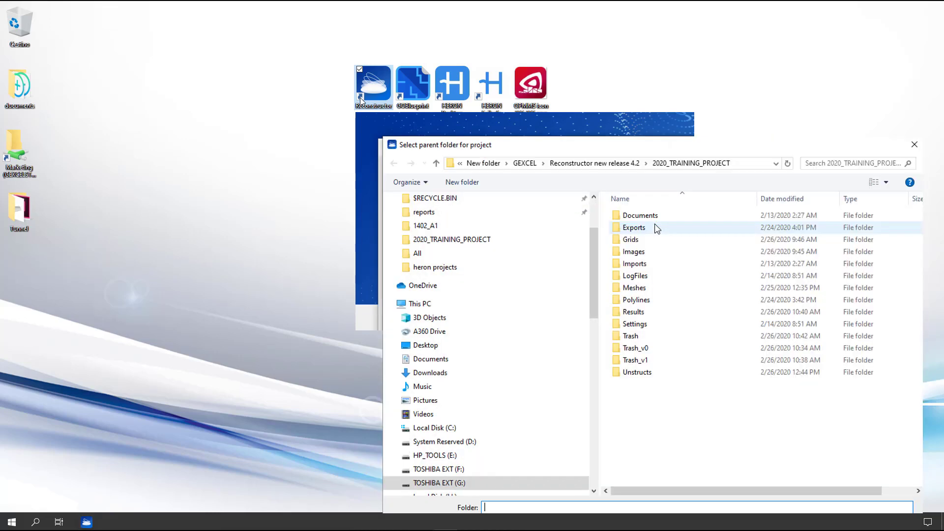
pyautogui.scroll(3)
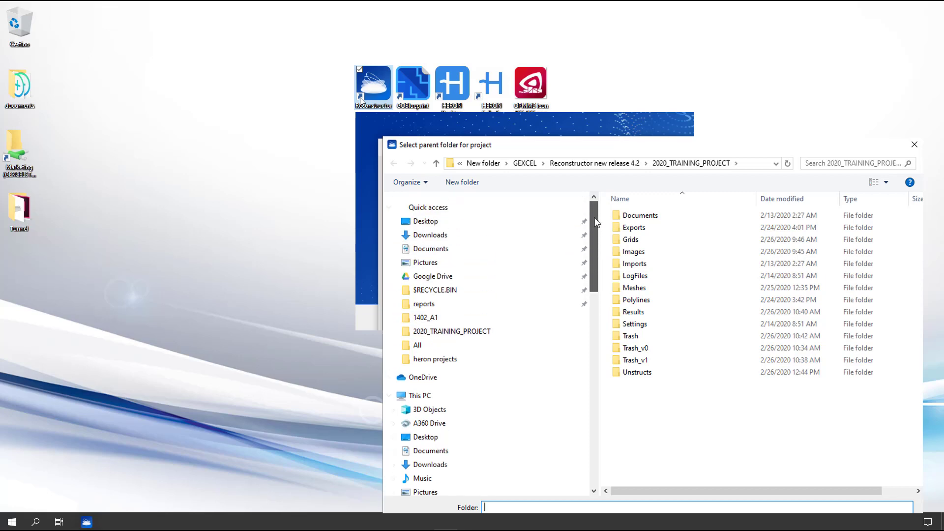
pyautogui.click(424, 221)
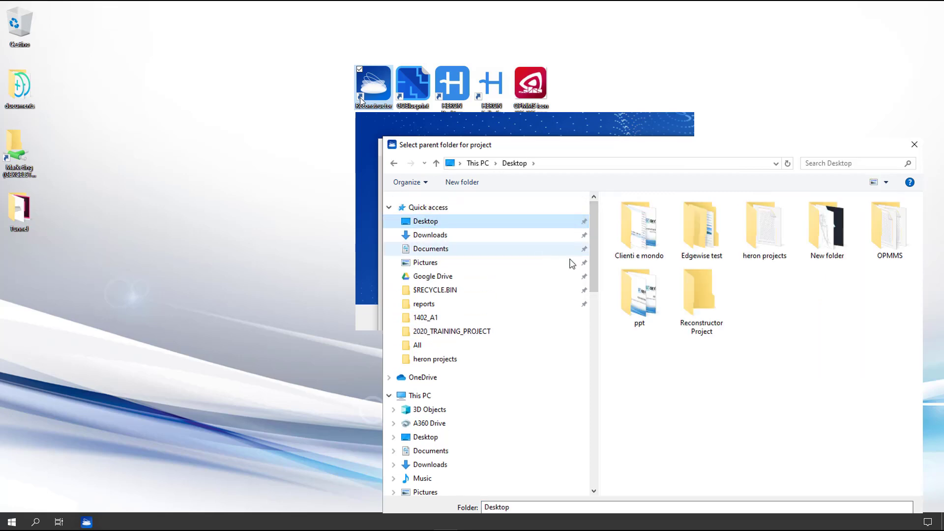
pyautogui.doubleClick(701, 295)
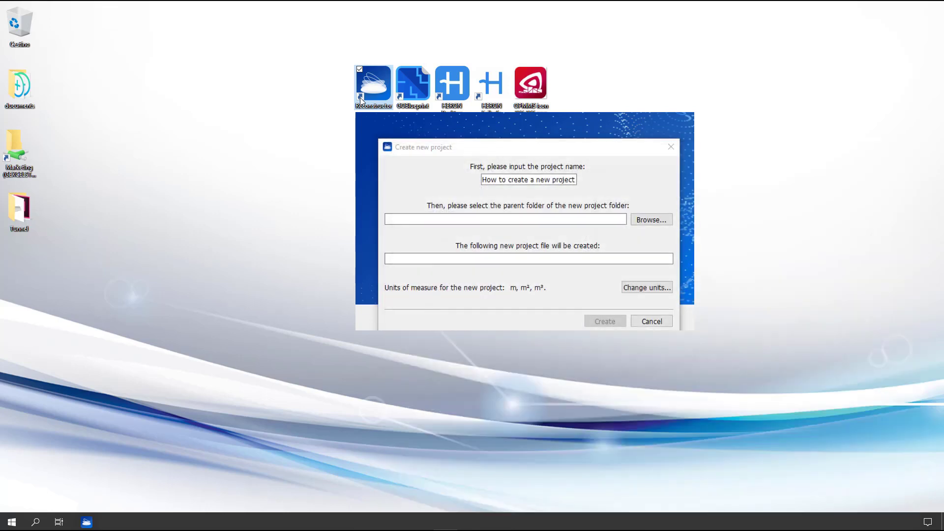
pyautogui.click(650, 219)
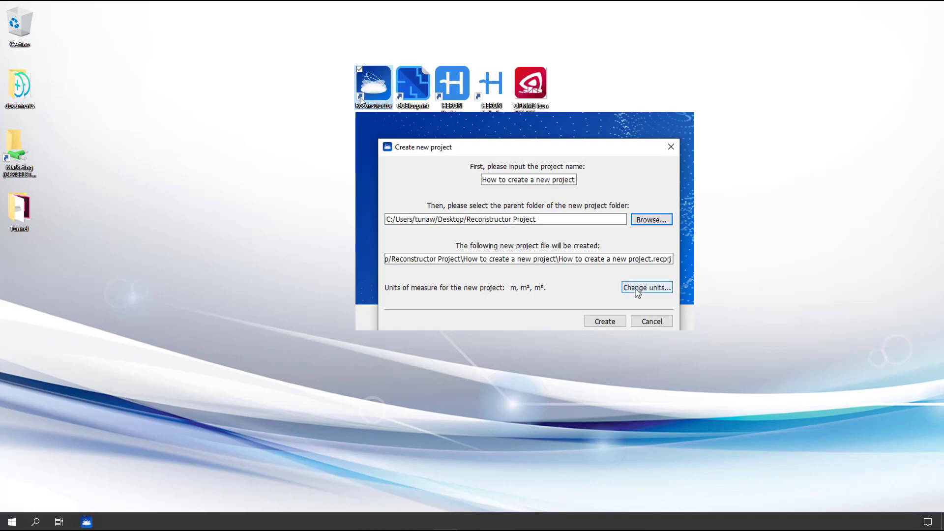
pyautogui.click(646, 287)
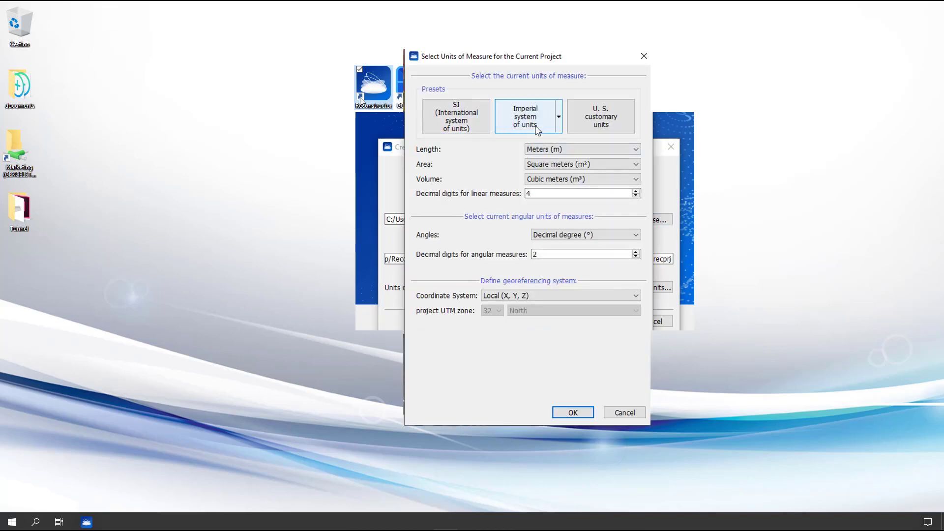
pyautogui.click(600, 116)
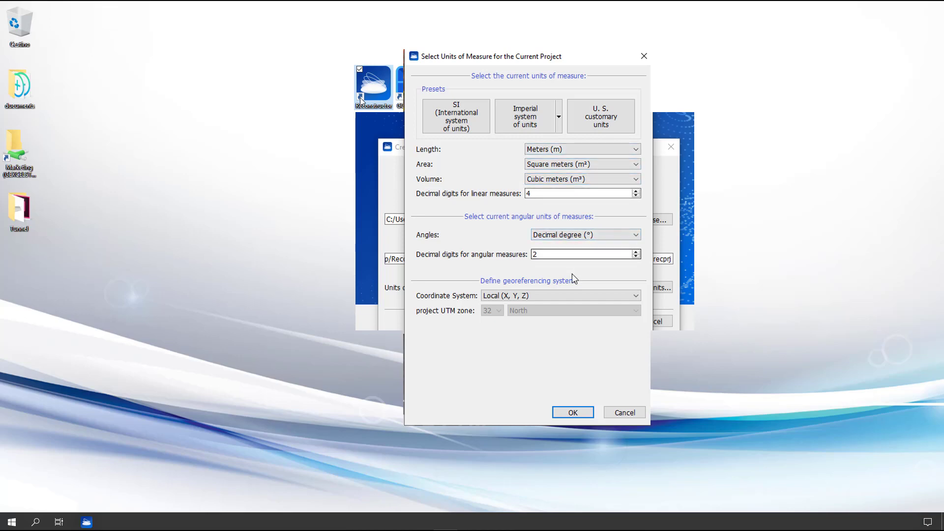
pyautogui.click(571, 411)
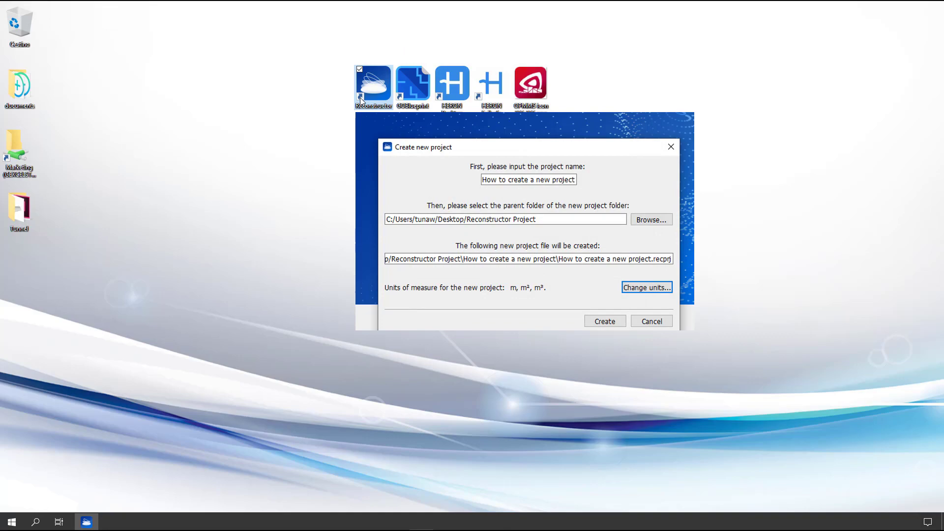
# Step: Create the empty project and show the raw data folder holding Building_iMMS_.las
pyautogui.click(603, 321)
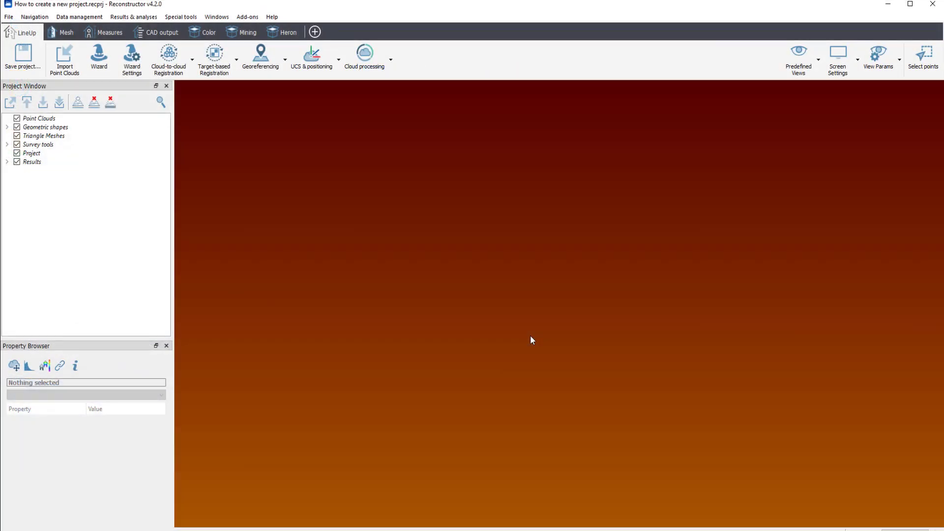
pyautogui.click(64, 57)
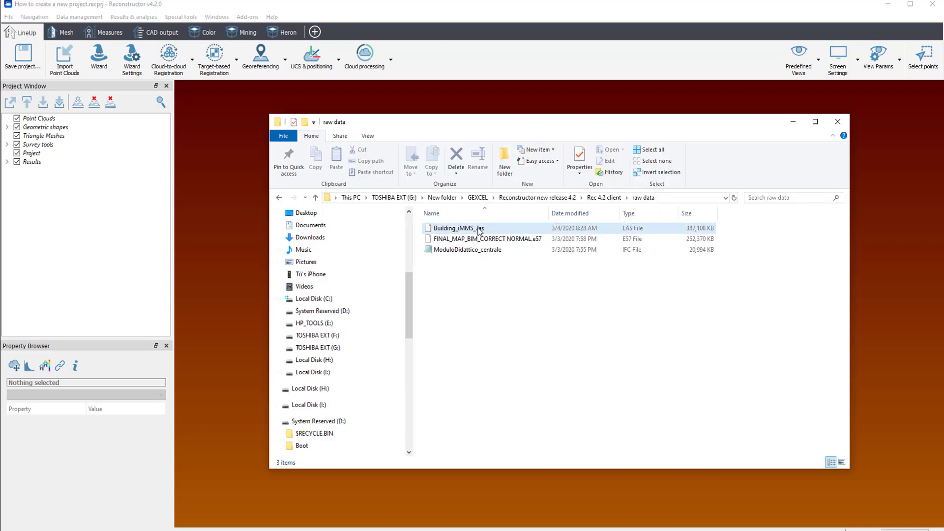
# Step: Import Building_iMMS_.las as a point cloud with preprocessing unchecked in the wizard
pyautogui.click(459, 227)
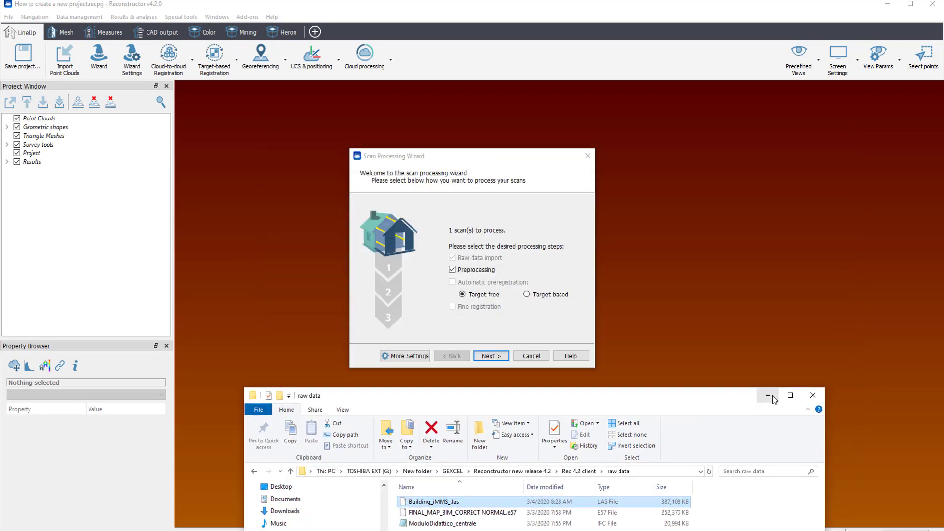
pyautogui.click(767, 395)
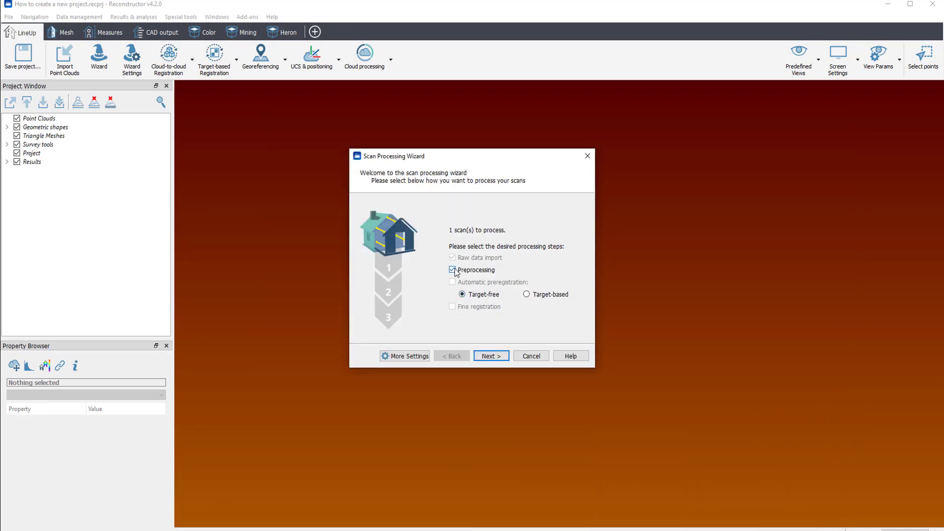
pyautogui.click(453, 270)
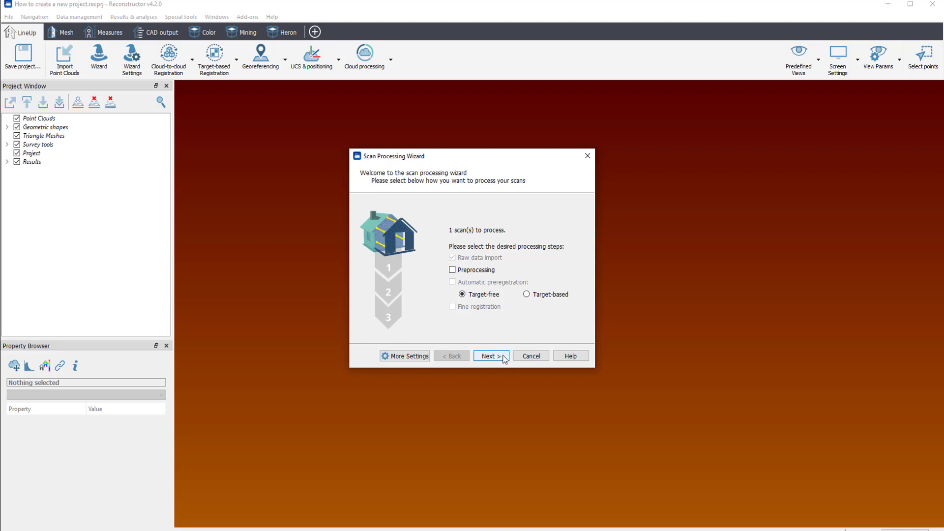
pyautogui.click(491, 355)
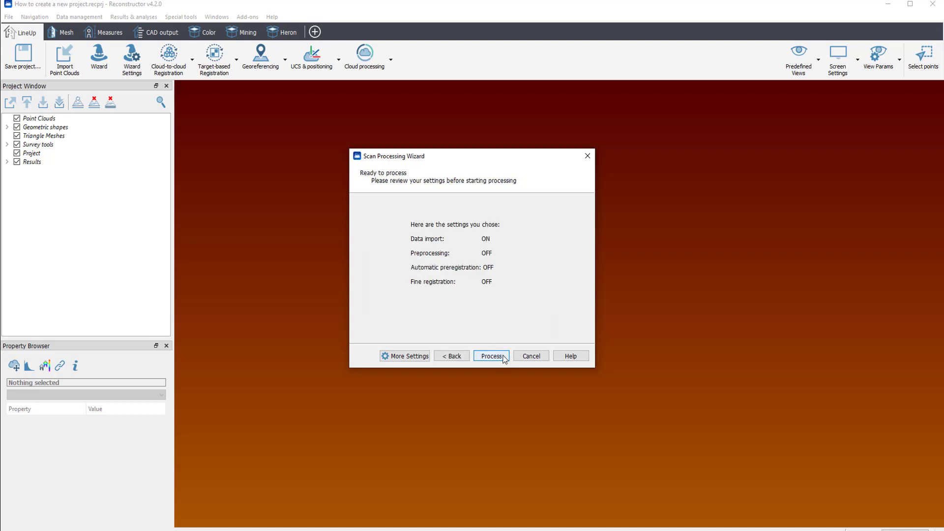
pyautogui.click(490, 356)
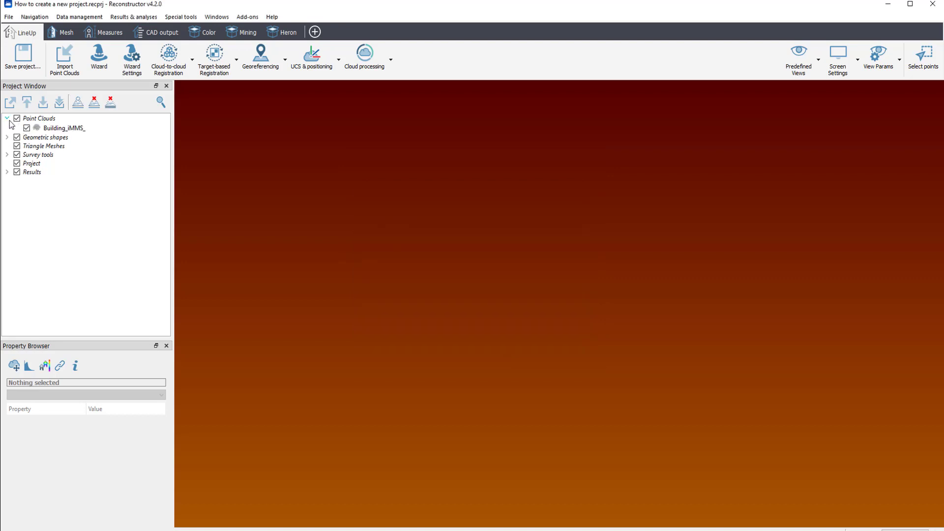
# Step: Display Building_iMMS_ from the Project Window's Point Clouds list in the 3D view
pyautogui.click(64, 128)
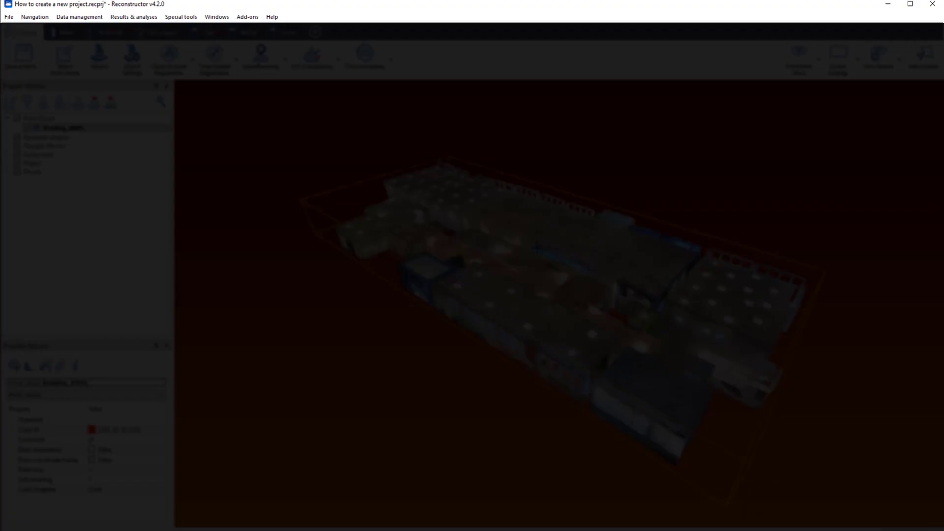
# Step: Deactivate add-ons, including HERON, through Add-ons > Manage add-ons
pyautogui.click(246, 16)
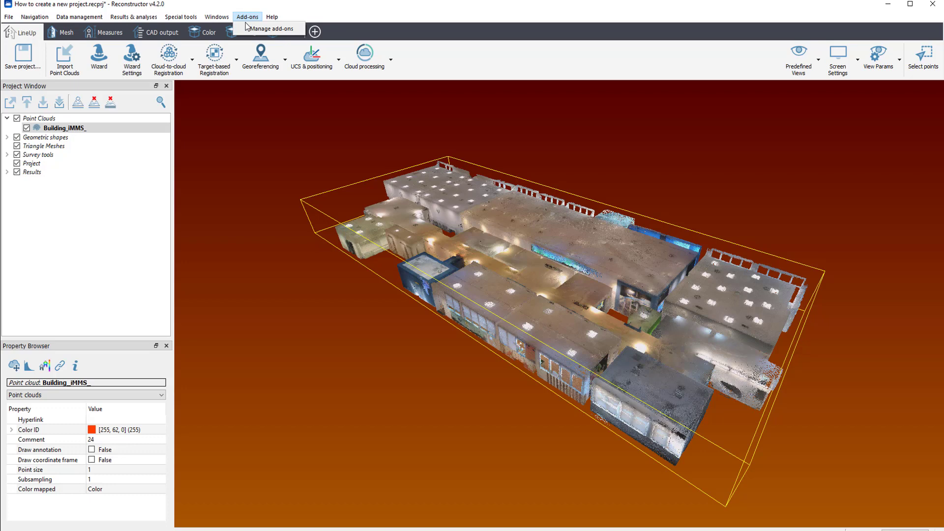
pyautogui.click(269, 28)
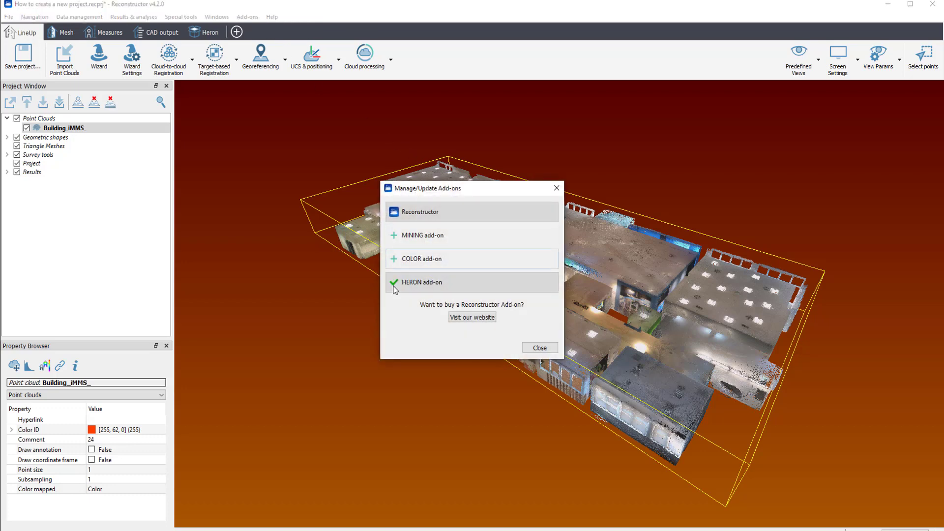
pyautogui.click(538, 348)
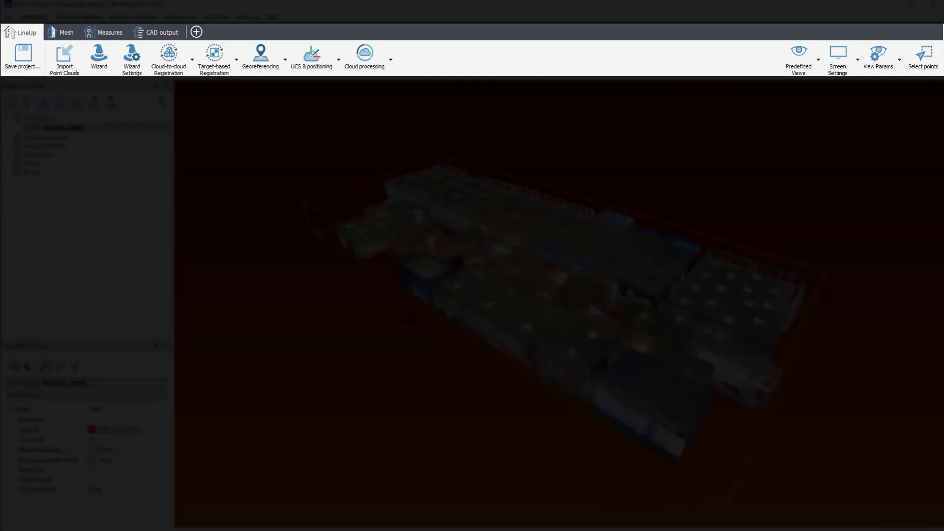
pyautogui.moveTo(64, 57)
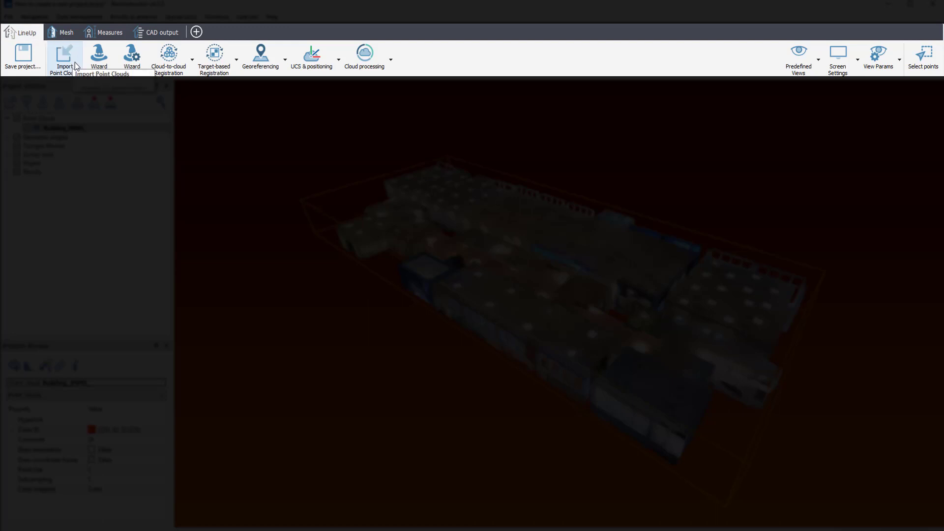
pyautogui.moveTo(131, 57)
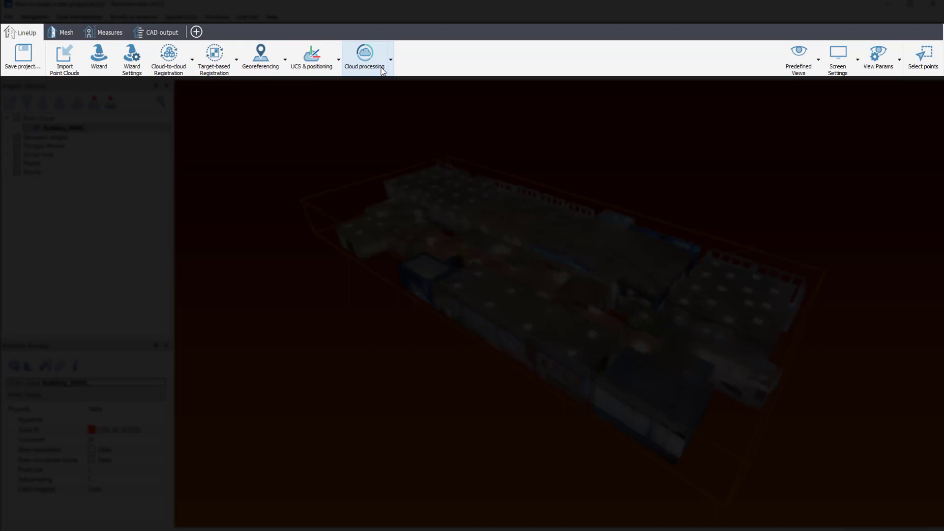
pyautogui.moveTo(423, 72)
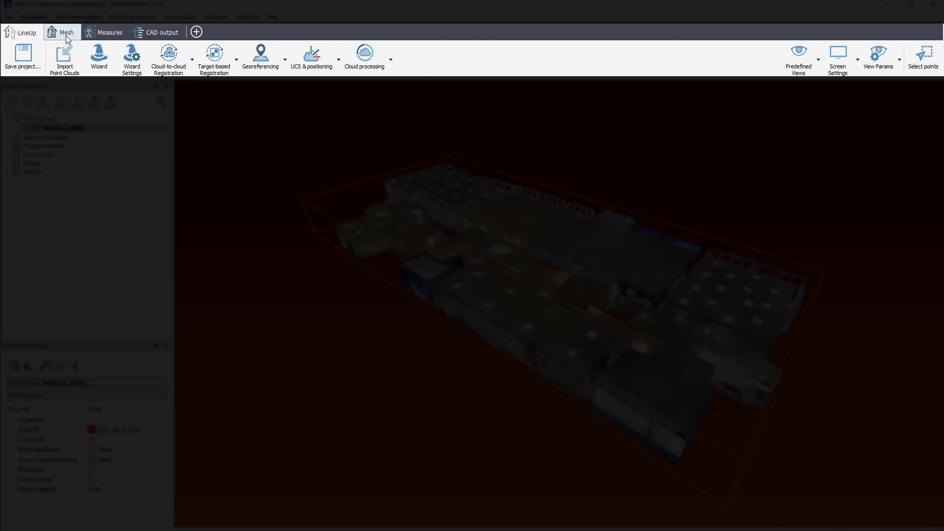
pyautogui.moveTo(65, 32)
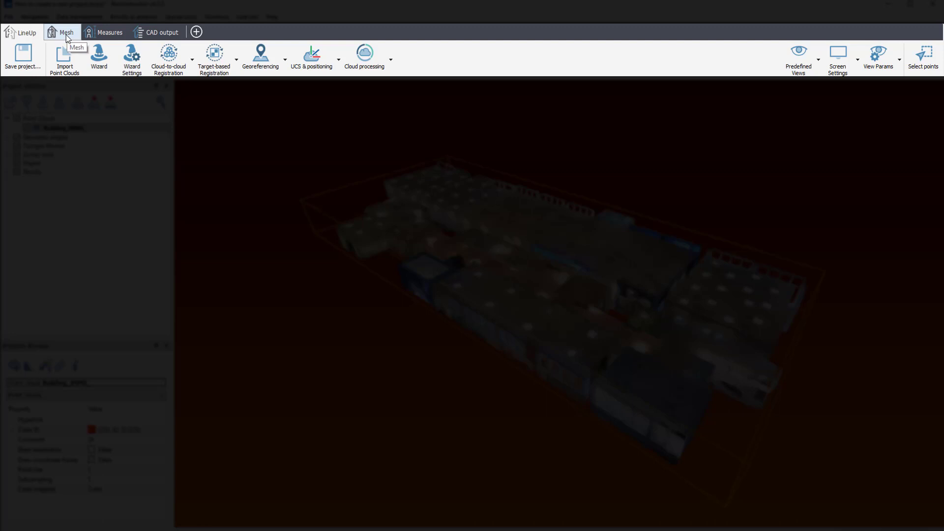
# Step: Switch the ribbon to the Mesh toolbox
pyautogui.click(66, 32)
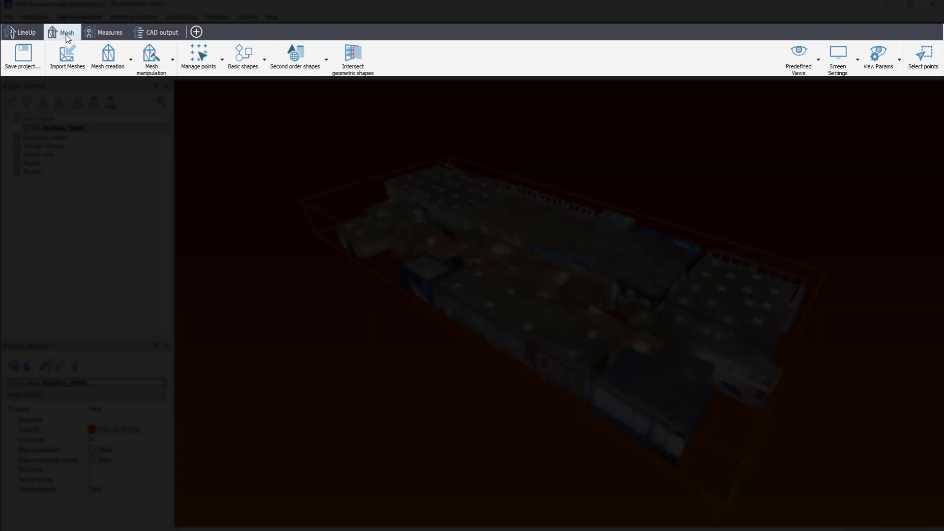
pyautogui.moveTo(109, 32)
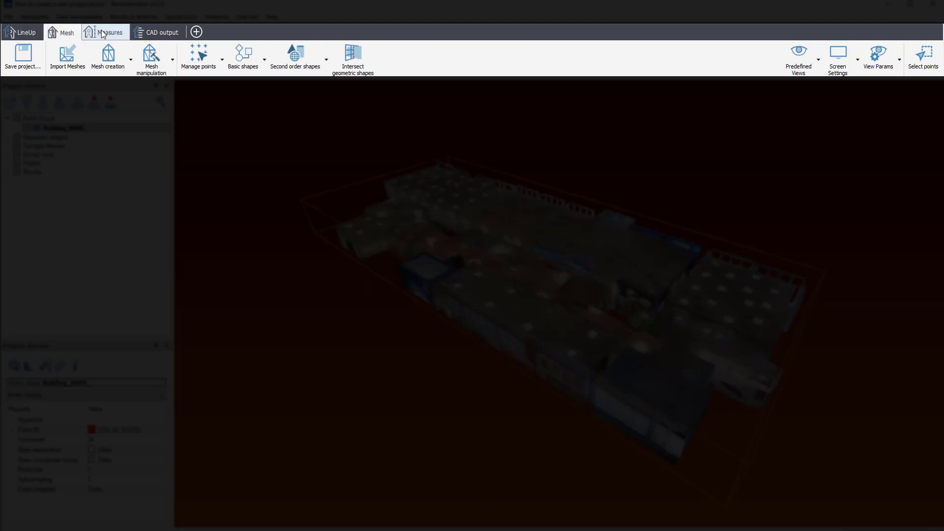
pyautogui.moveTo(110, 32)
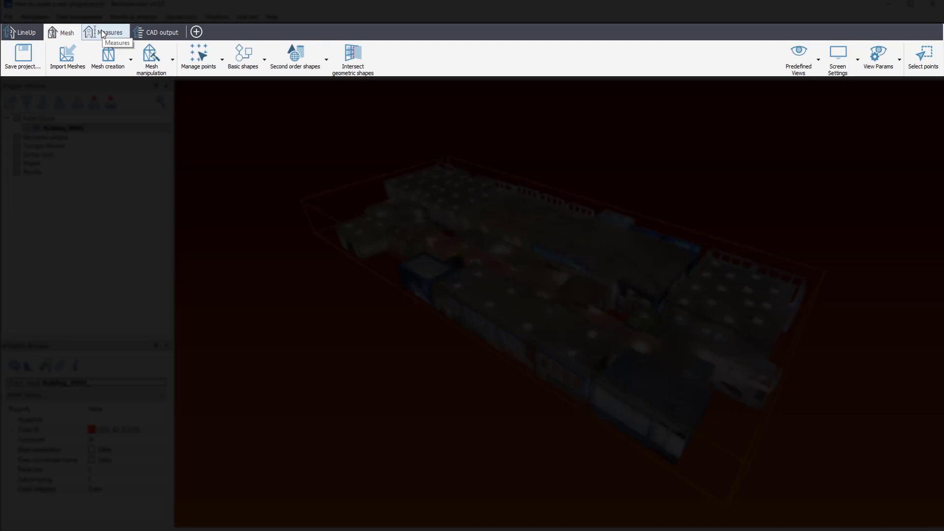
# Step: Browse the Measures toolbox, then switch to the CAD output toolbox
pyautogui.click(110, 32)
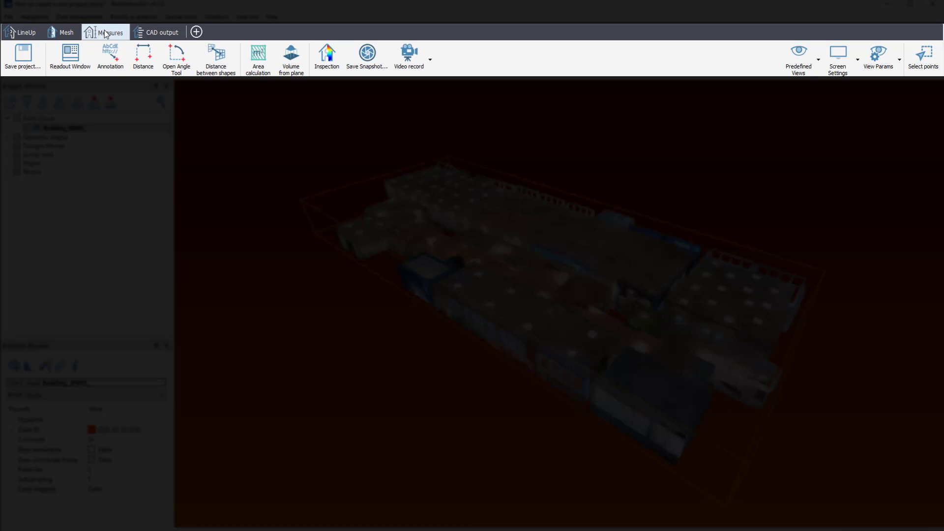
pyautogui.moveTo(161, 32)
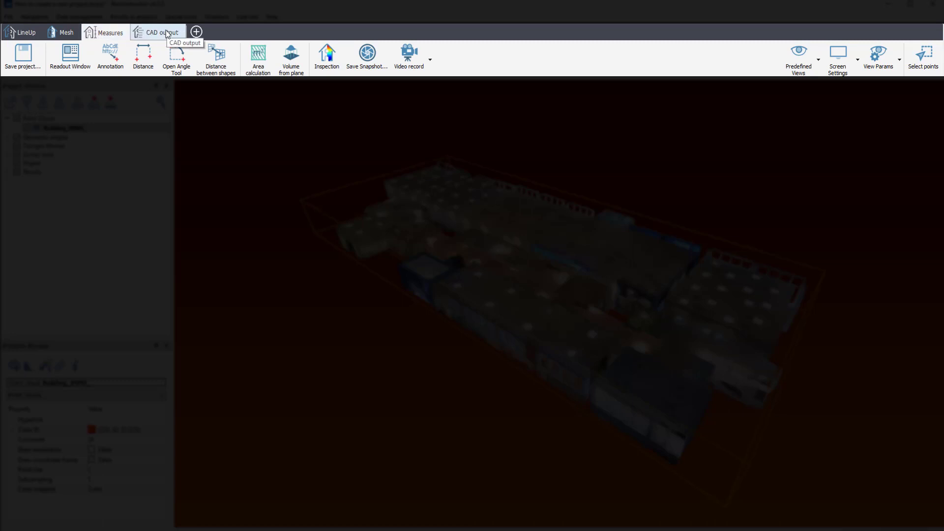
pyautogui.click(158, 32)
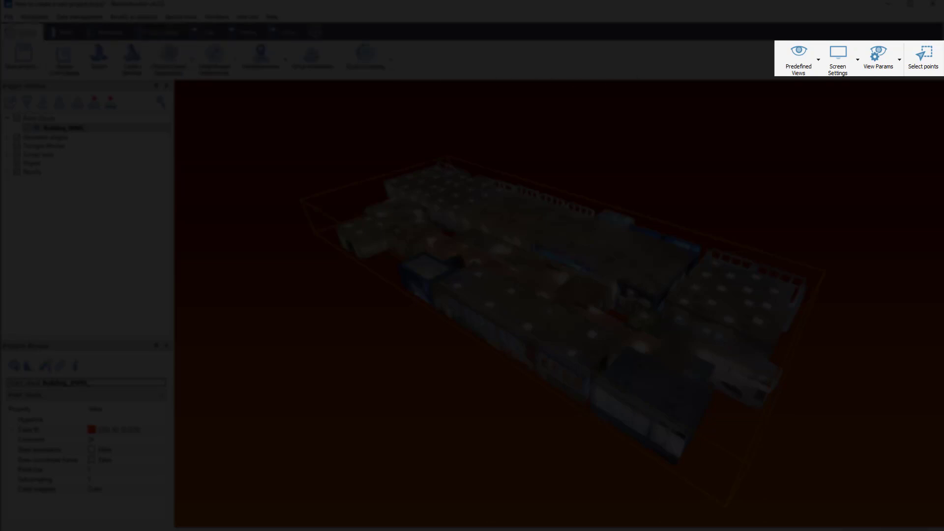
pyautogui.click(797, 58)
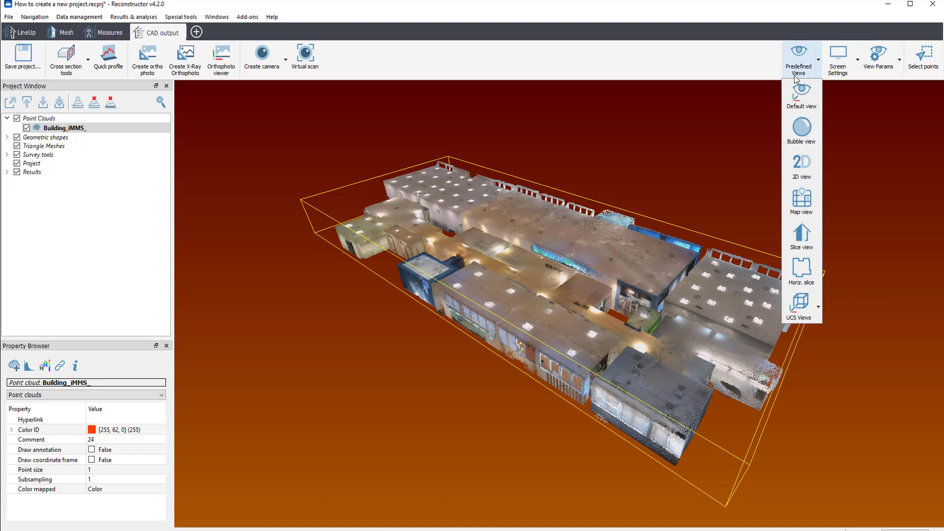
pyautogui.moveTo(799, 78)
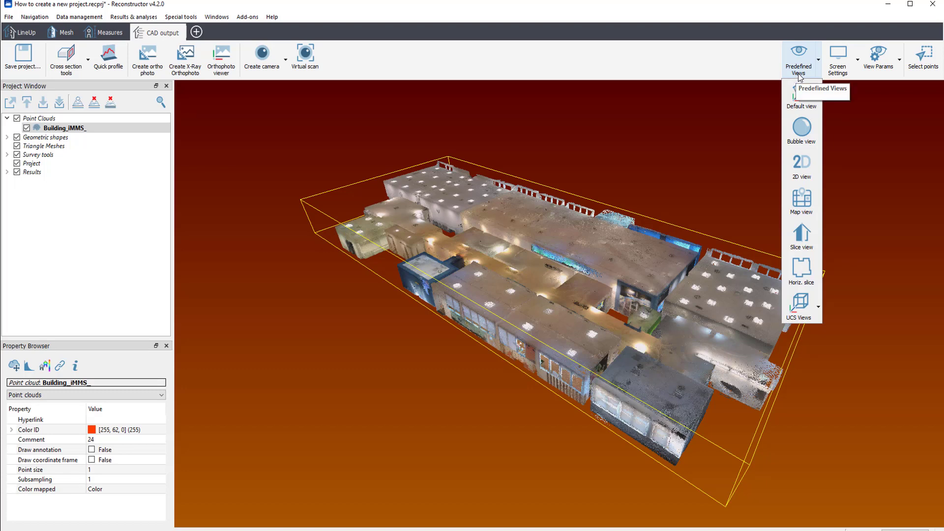
pyautogui.click(836, 58)
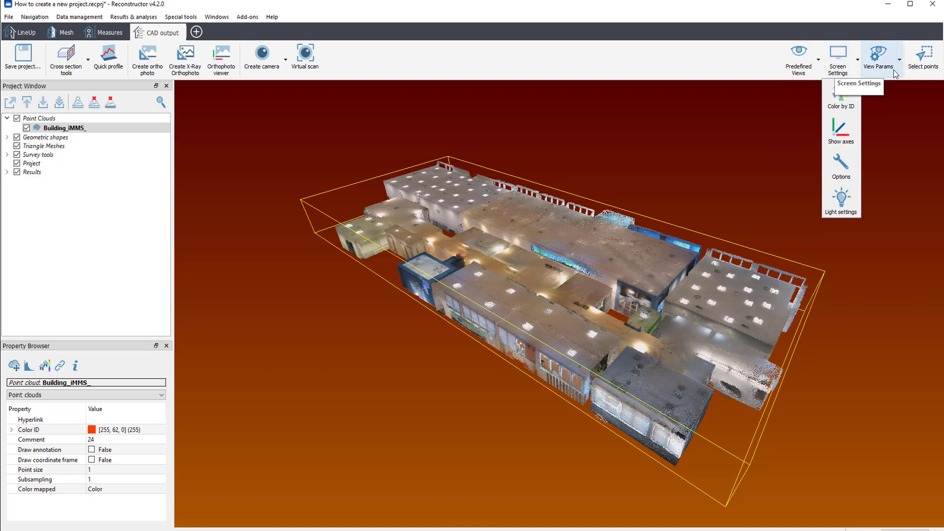
pyautogui.click(879, 57)
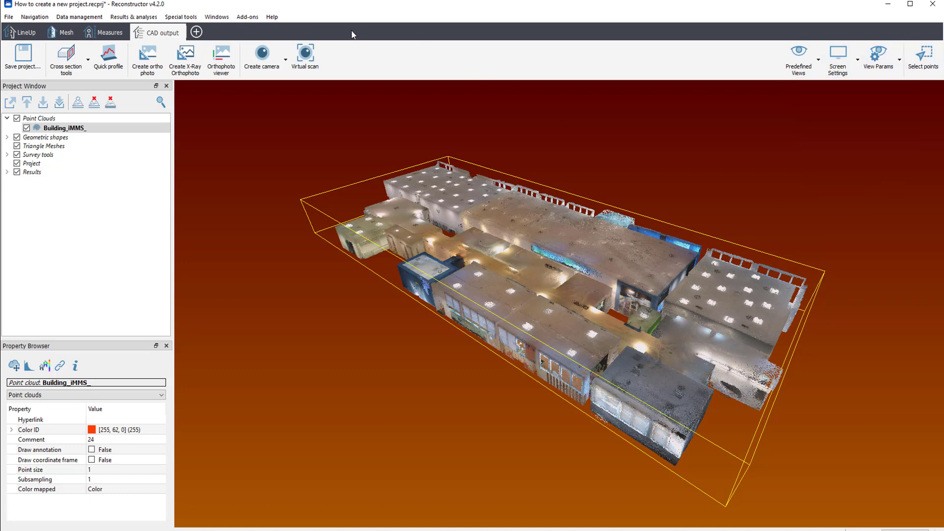
# Step: Reactivate the HERON add-on in Manage add-ons and close the dialog
pyautogui.click(247, 16)
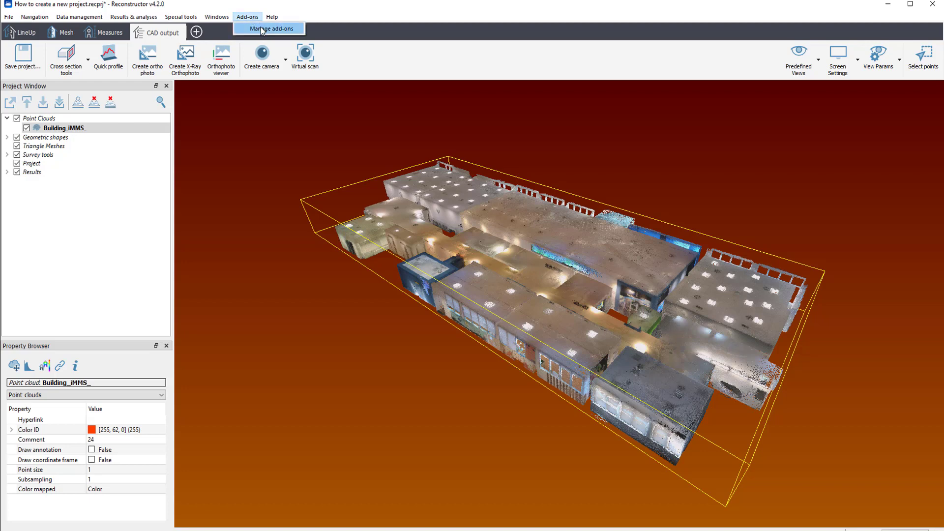
pyautogui.click(269, 29)
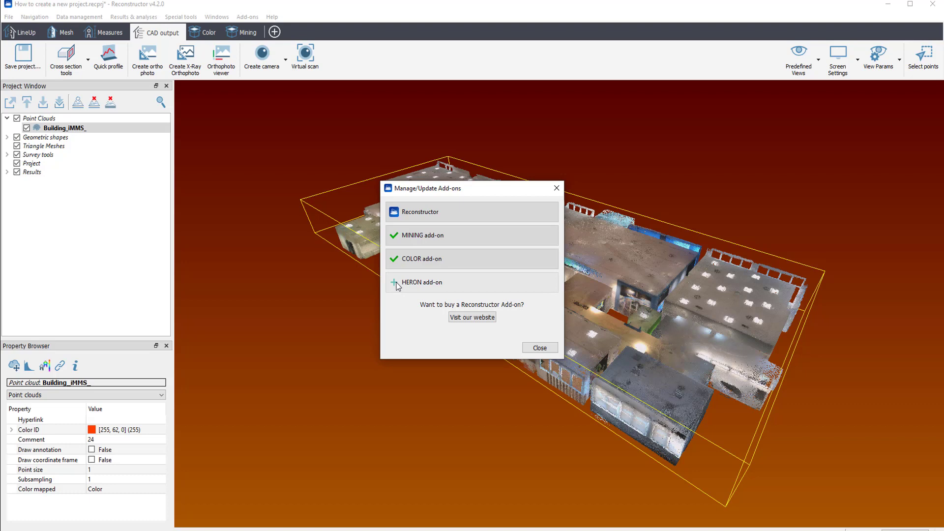
pyautogui.click(422, 282)
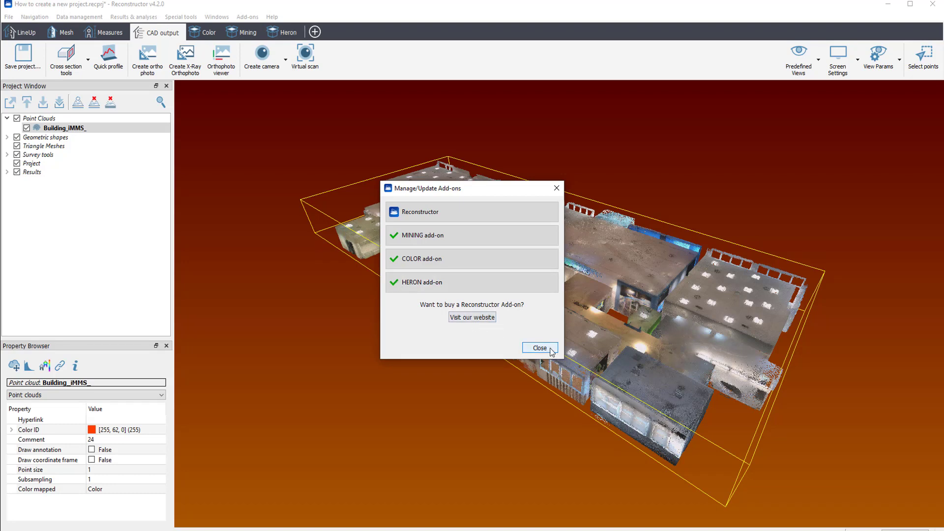
pyautogui.click(538, 348)
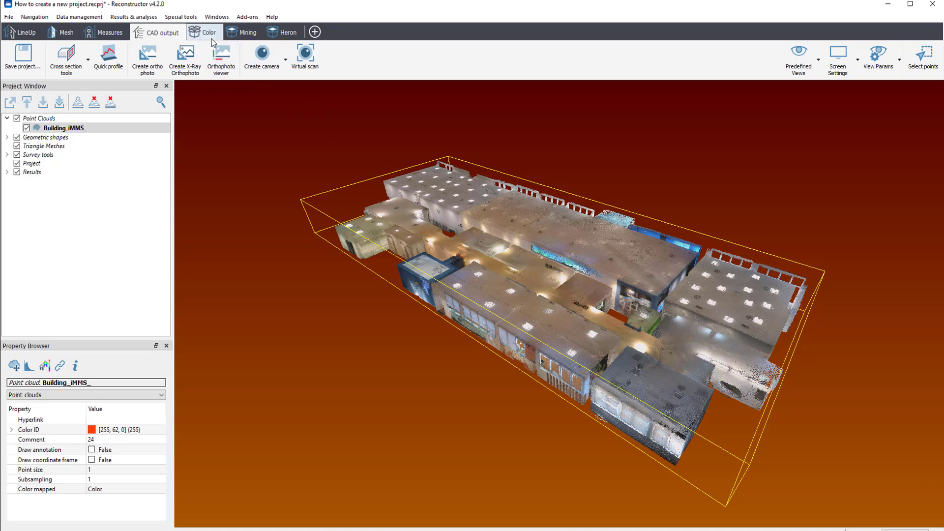
# Step: View the Color toolbox, then list the Mining toolbox's Volume options
pyautogui.click(209, 32)
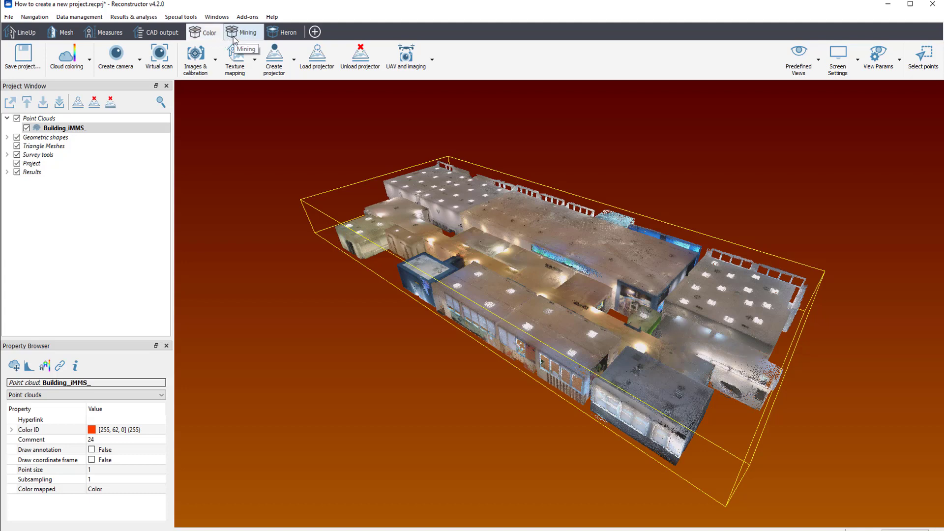
pyautogui.moveTo(210, 32)
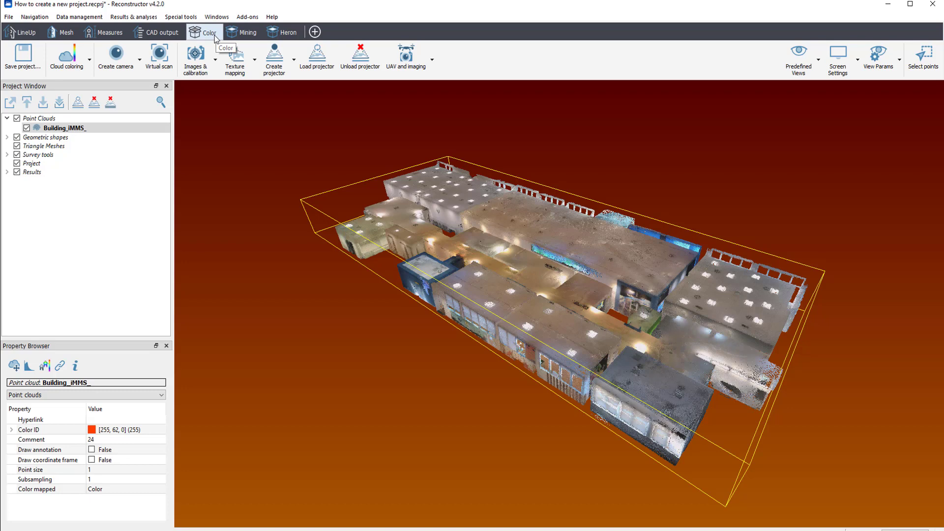
pyautogui.click(247, 32)
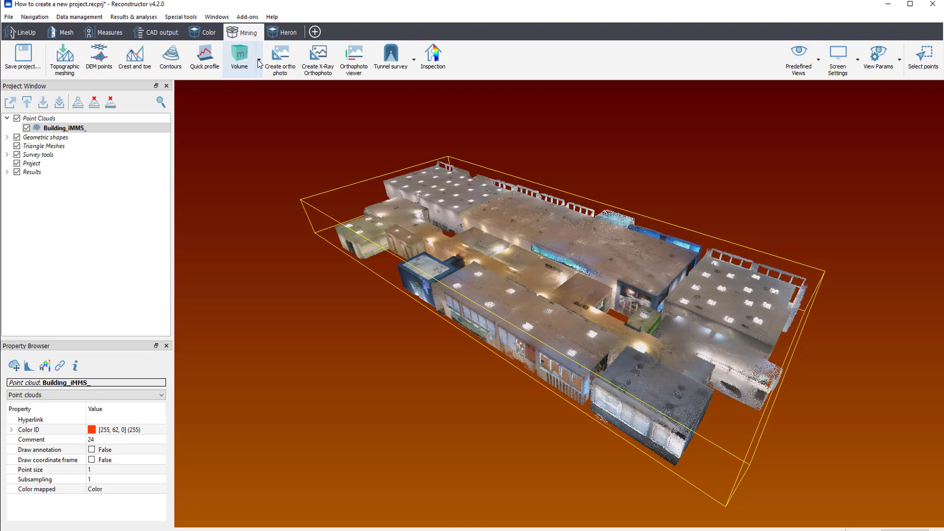
pyautogui.click(238, 57)
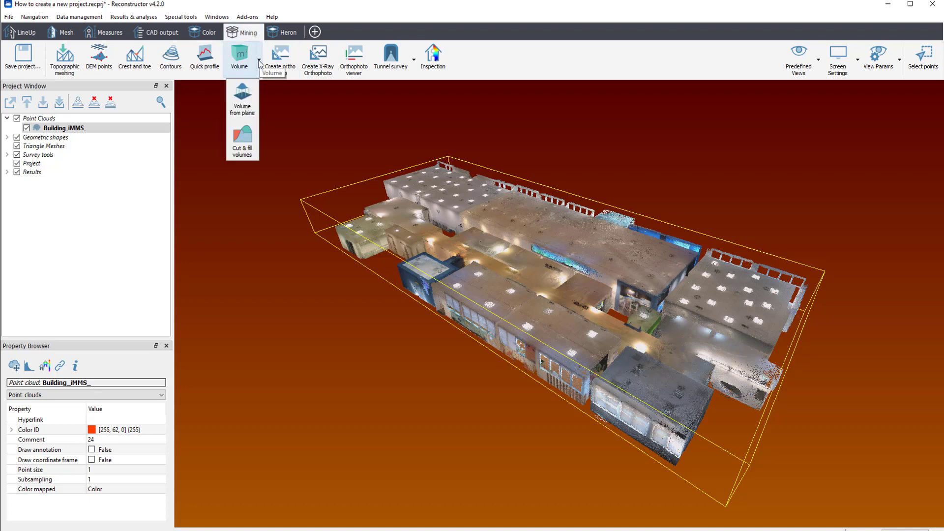
pyautogui.moveTo(268, 64)
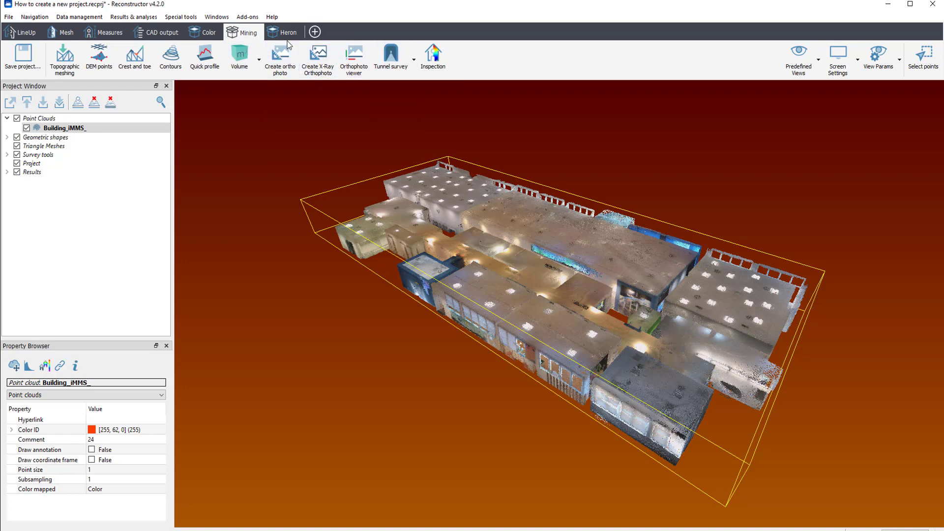
# Step: Show the Heron add-on toolbox, then open the Custom Toolbox Editor via the + tab
pyautogui.click(284, 32)
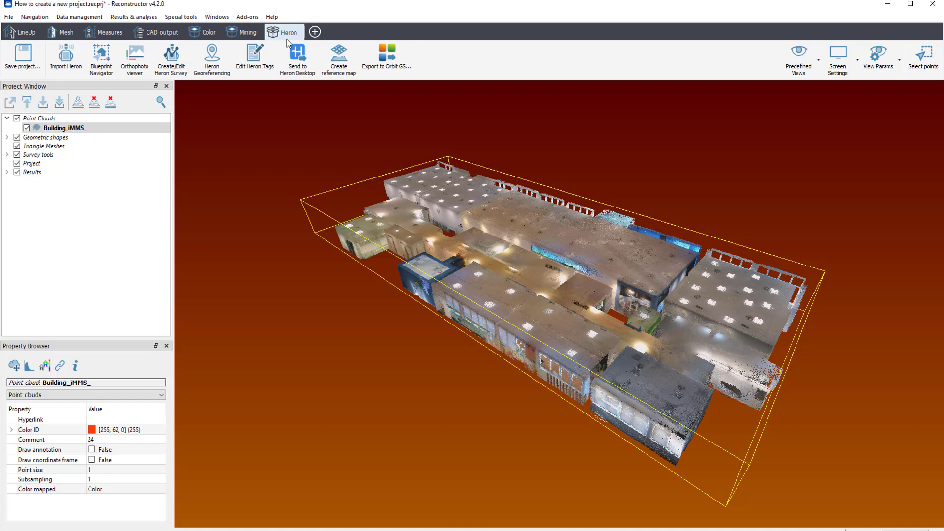
pyautogui.click(314, 32)
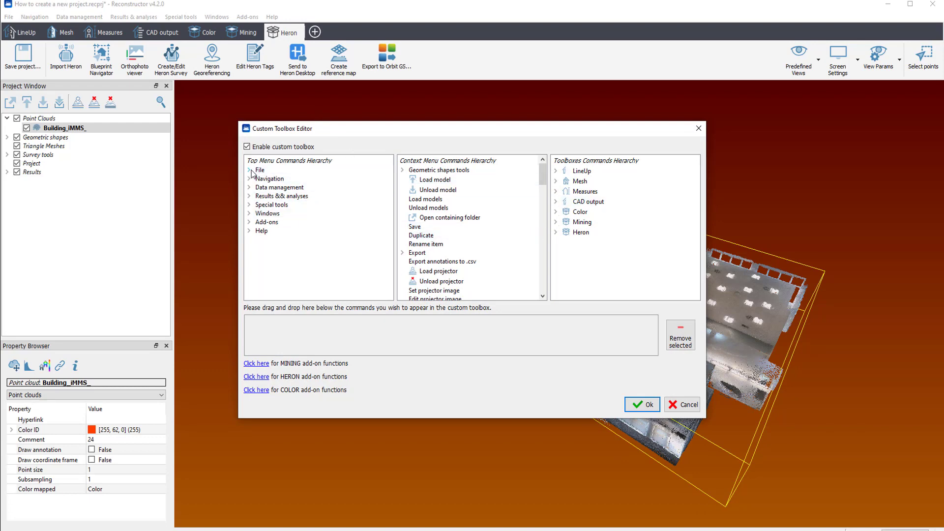
# Step: Add Import Heron, Load projector, DEM points and Create ortho photo to the Custom Toolbox tab
pyautogui.click(249, 171)
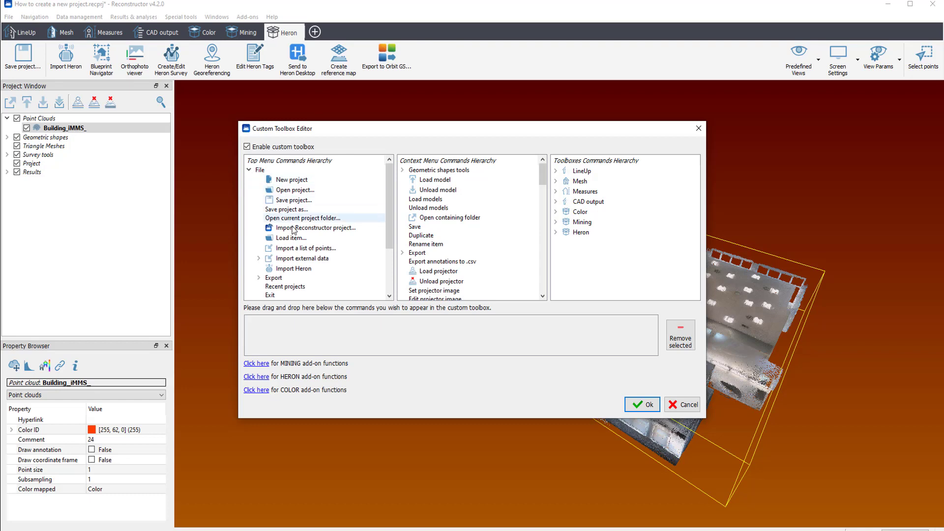
pyautogui.scroll(-3)
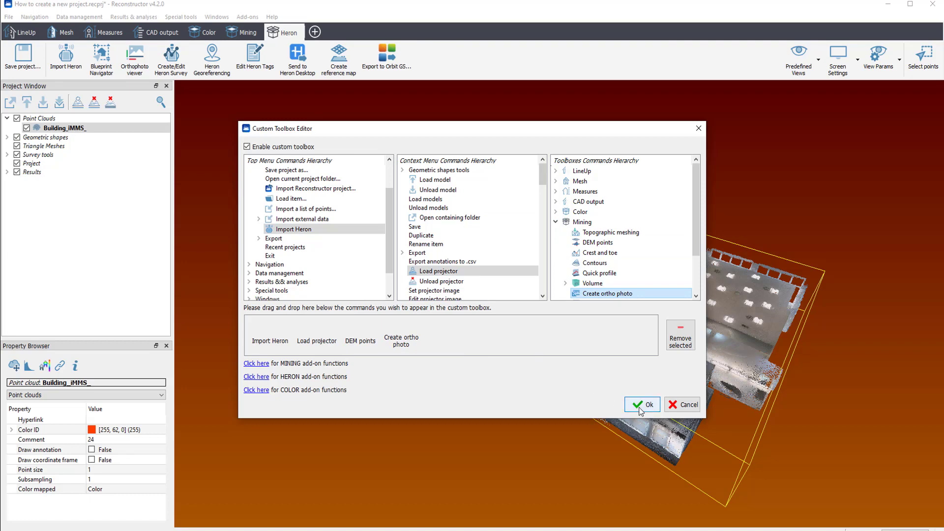
pyautogui.click(641, 404)
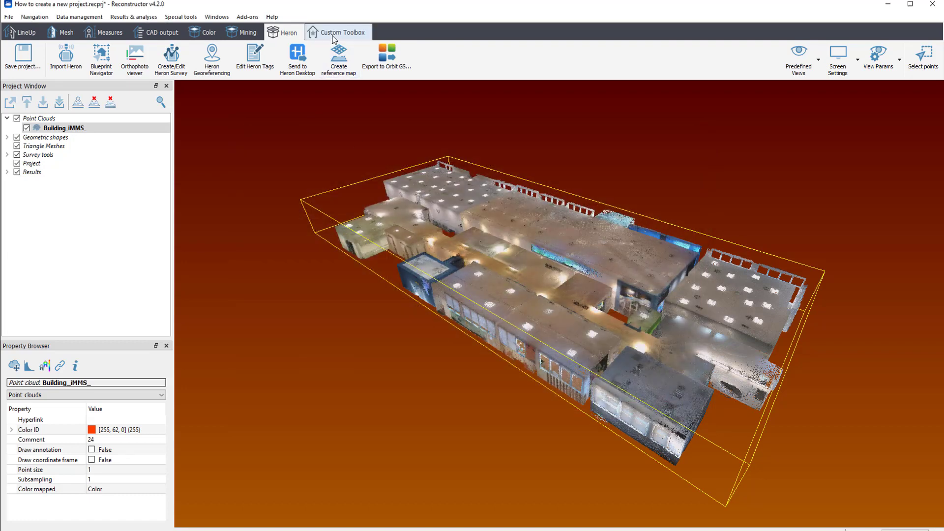
pyautogui.click(339, 32)
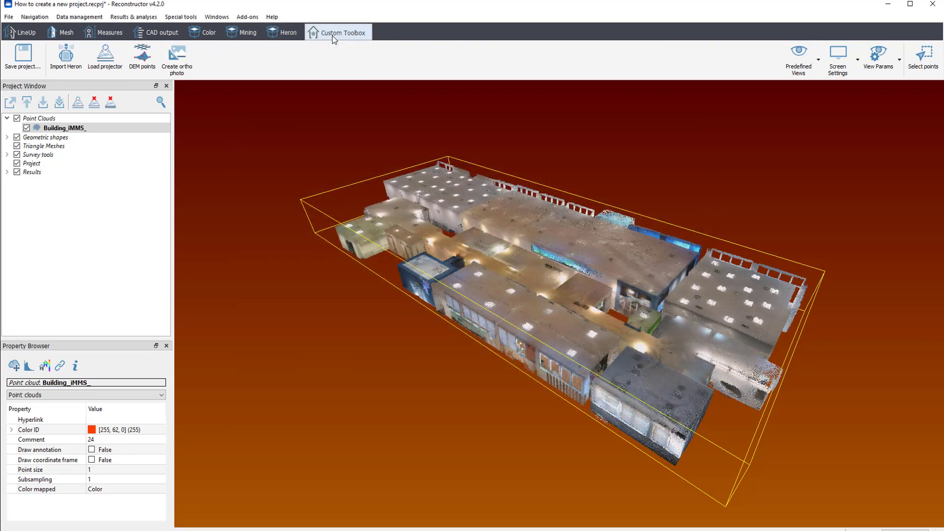